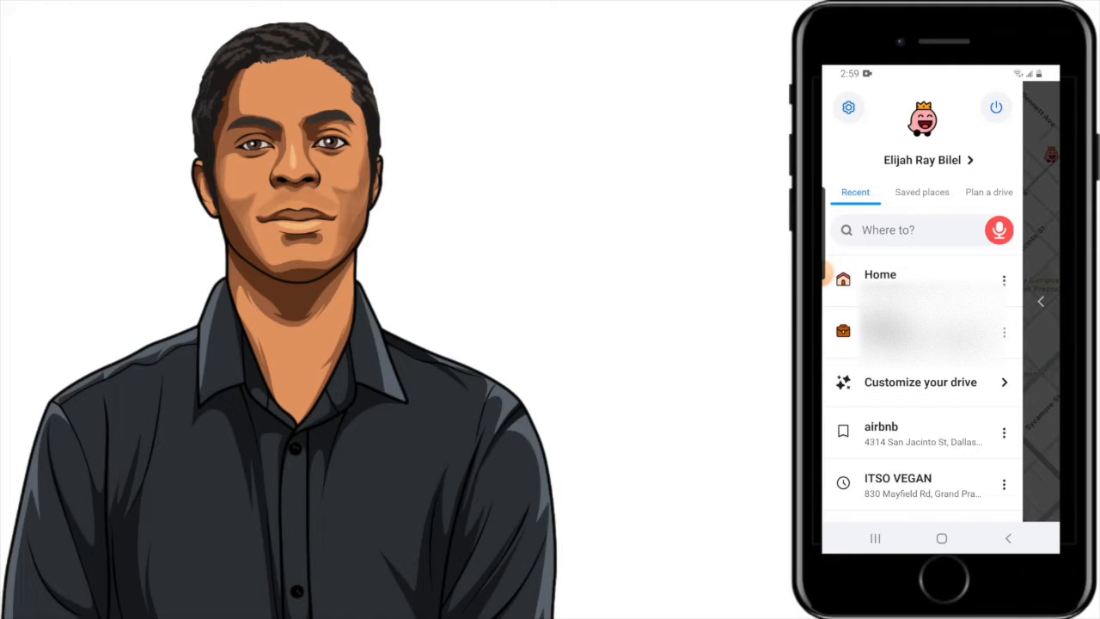
- Show the Navigation preferences, with Avoid toll roads on and Avoid freeways off
left_click(849, 107)
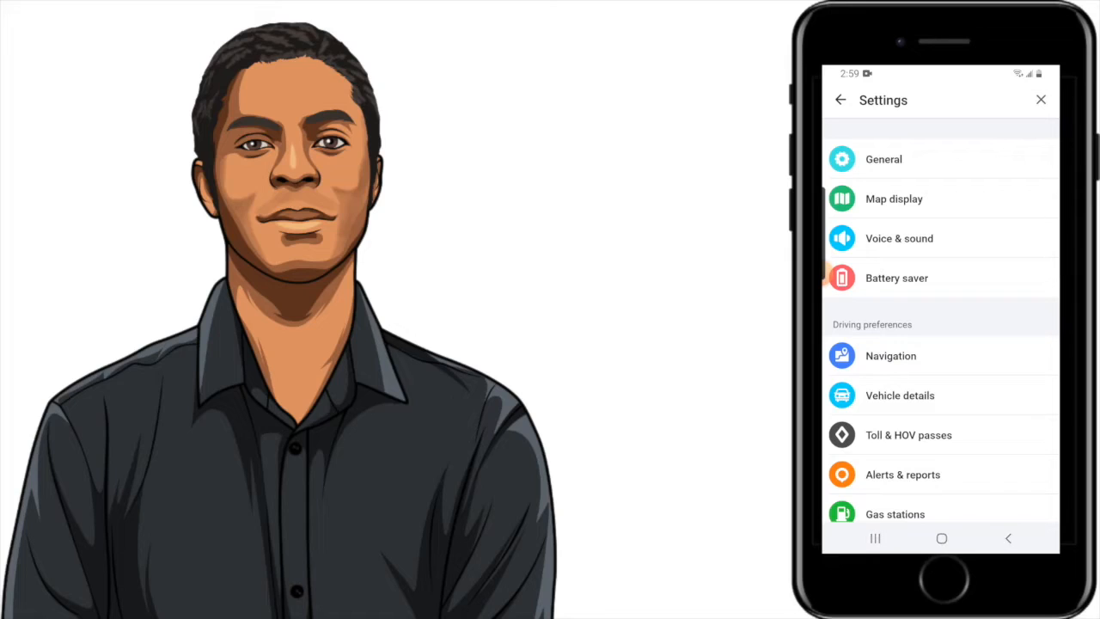
left_click(890, 354)
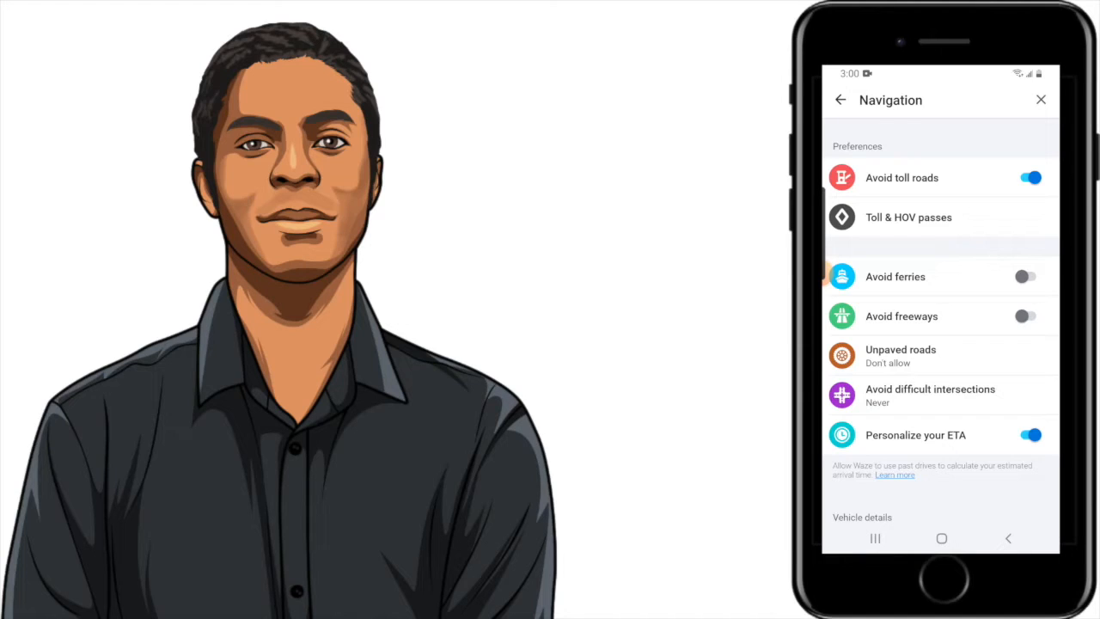
- Toggle Avoid toll roads off and return to the main menu of recent destinations
left_click(1031, 177)
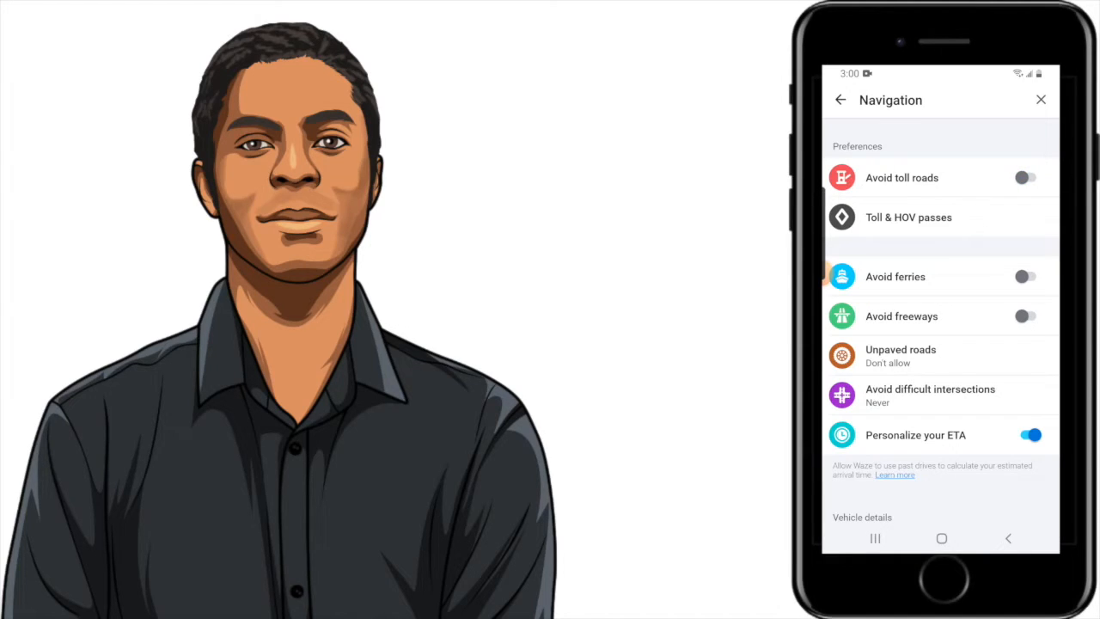
left_click(1032, 177)
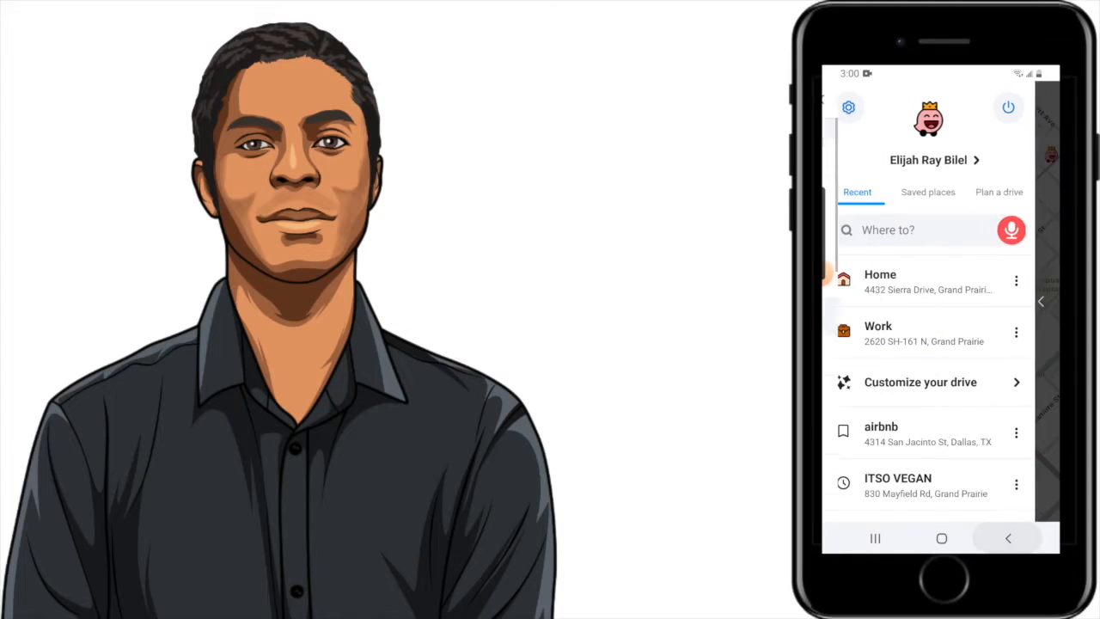
- Start a route to ITSO VEGAN, a 33-minute, 22-mile trip via US-67 S
left_click(928, 230)
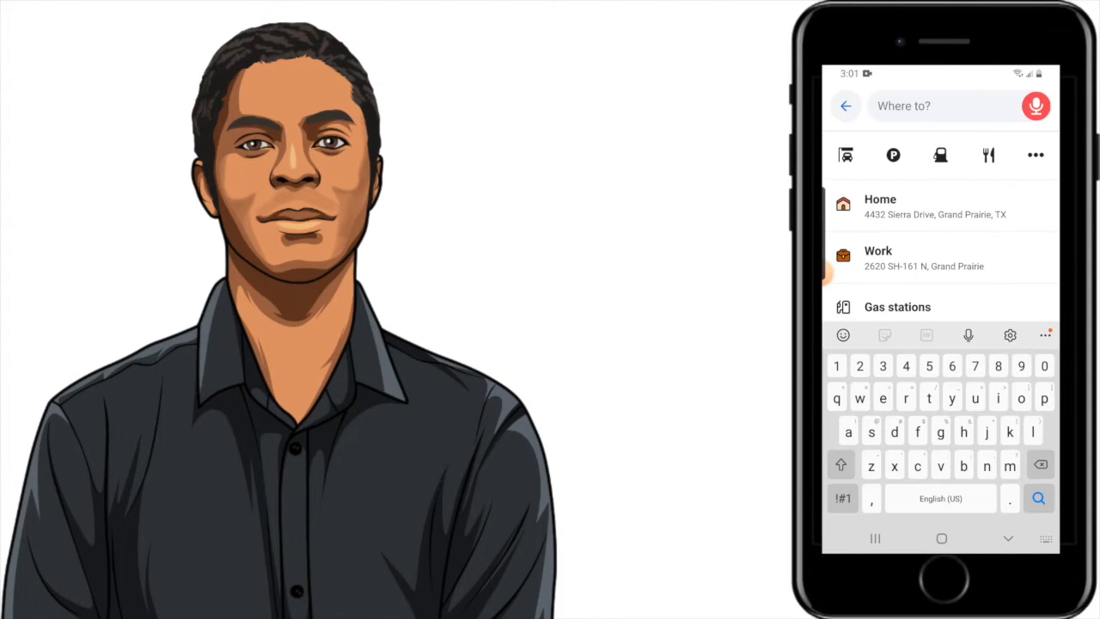
left_click(997, 397)
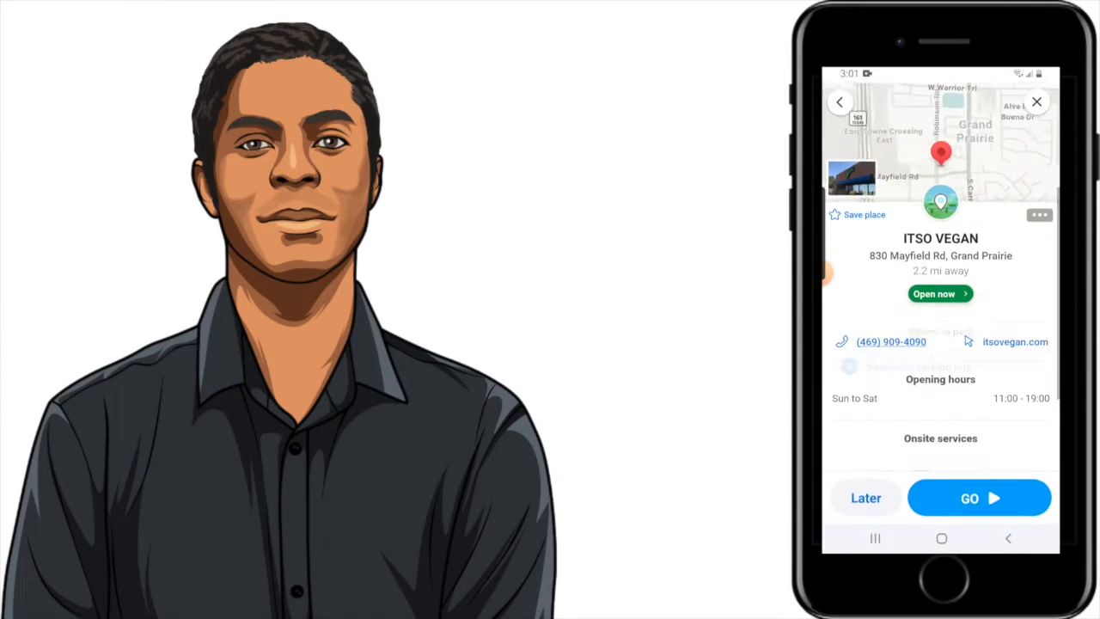
left_click(980, 498)
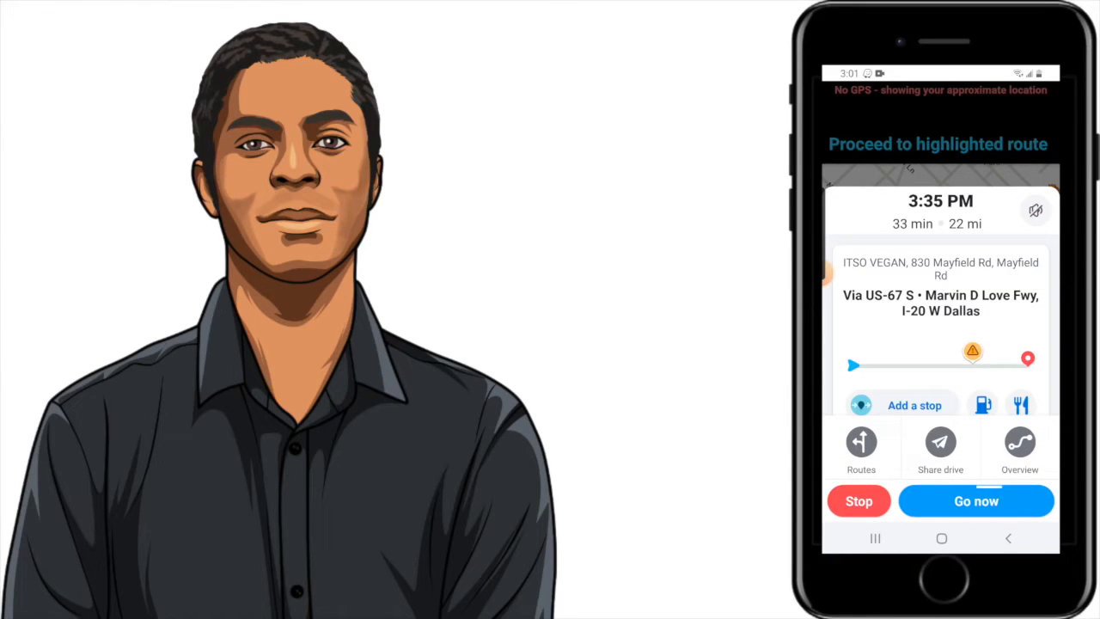
- List the alternative routes for the ITSO VEGAN trip, including a 41-minute option via I-30 W
left_click(976, 502)
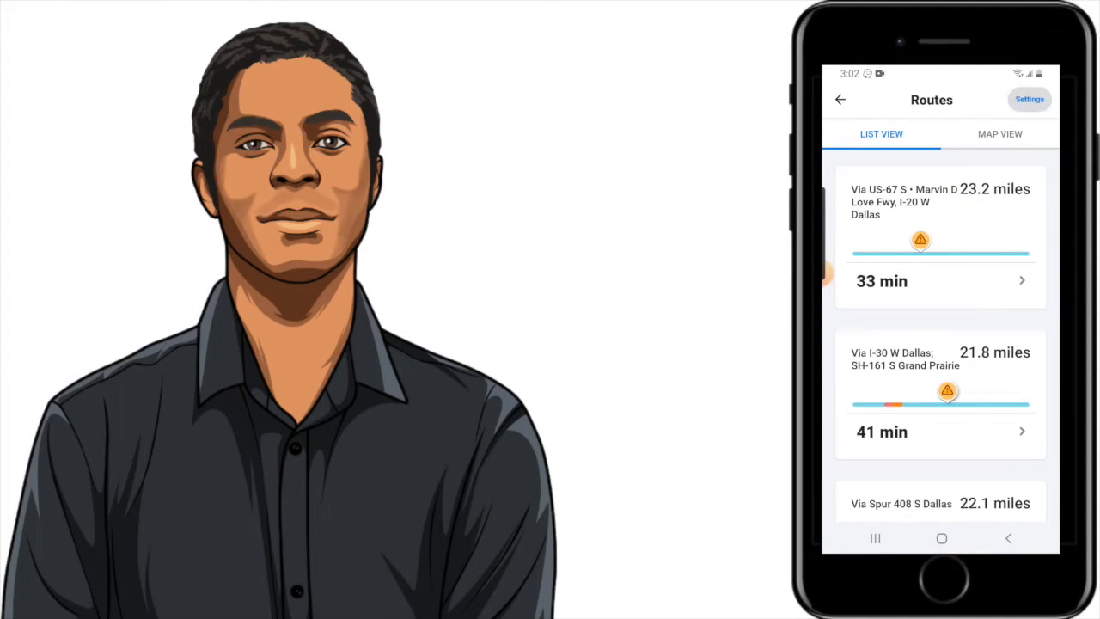
left_click(1028, 98)
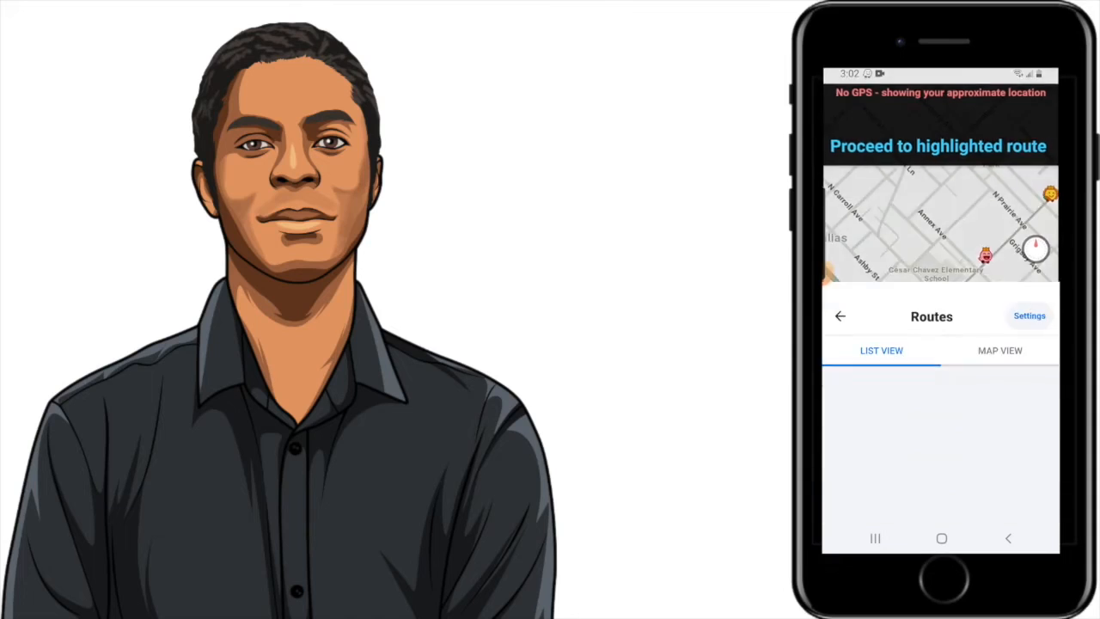
- From the routes panel's settings, switch Avoid freeways off while keeping Avoid toll roads on
left_click(1028, 317)
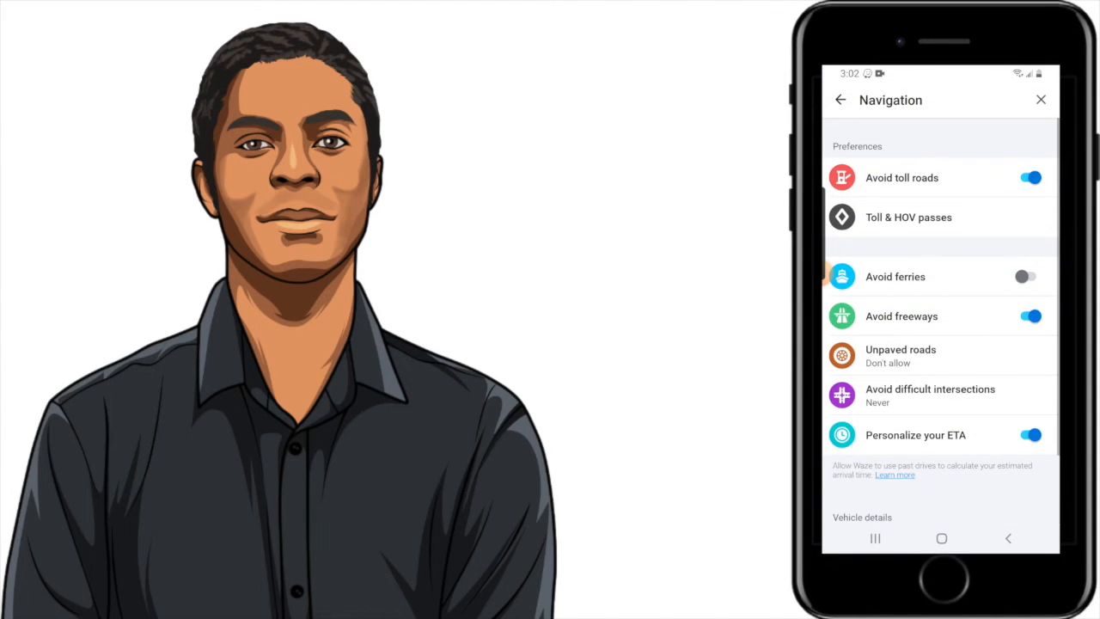
left_click(1032, 316)
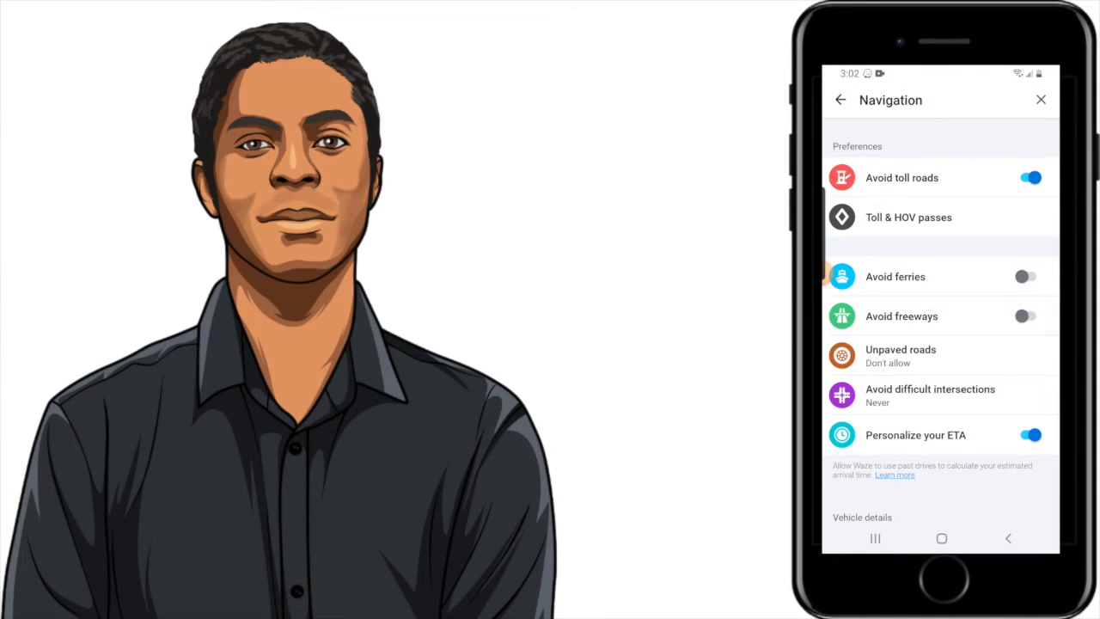